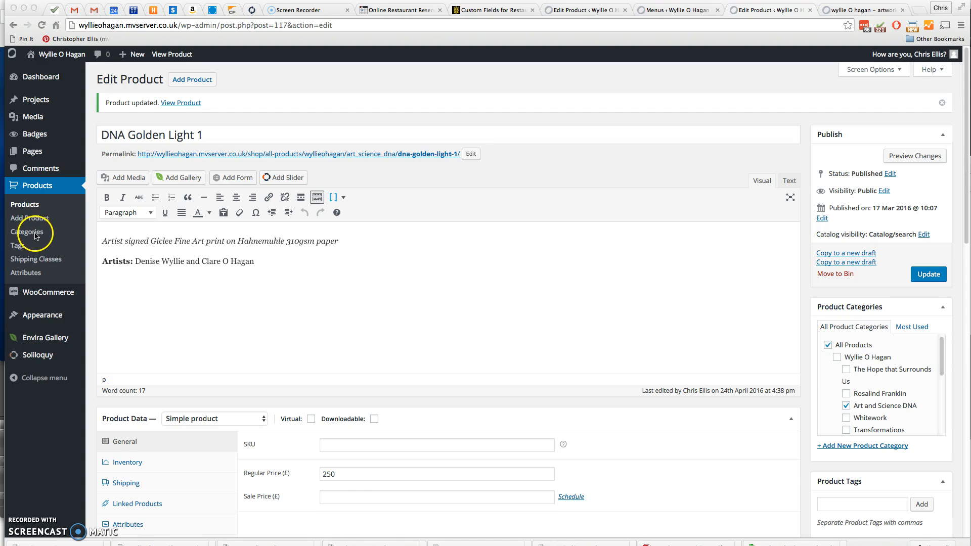
Go to the Product Categories page from the Products menu.
click(27, 232)
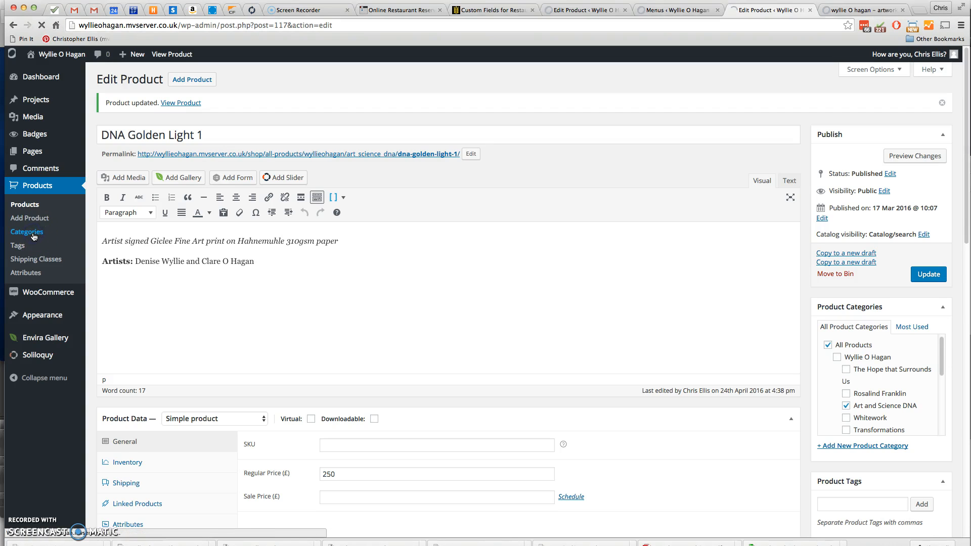
click(27, 232)
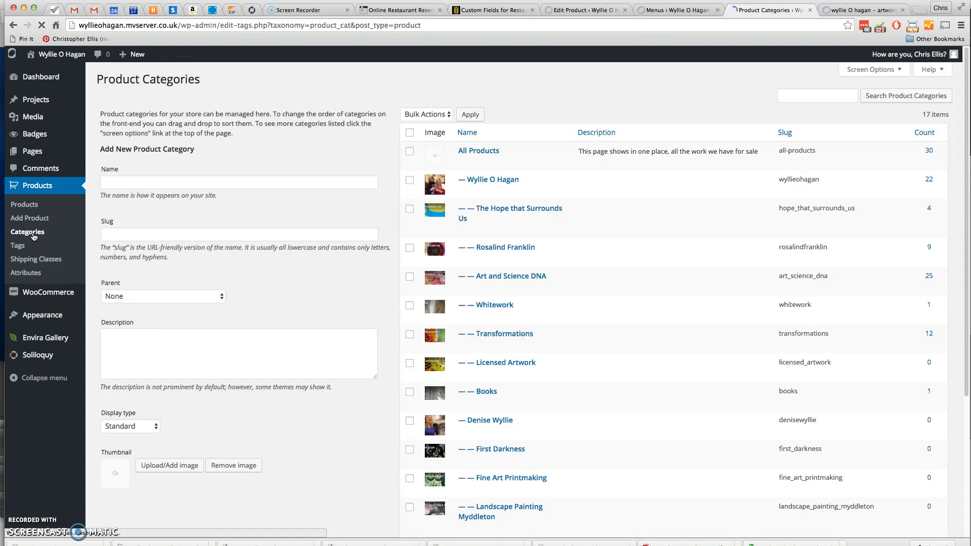
Name the new category 'Francis Crick' with slug 'francis_crick'.
click(238, 182)
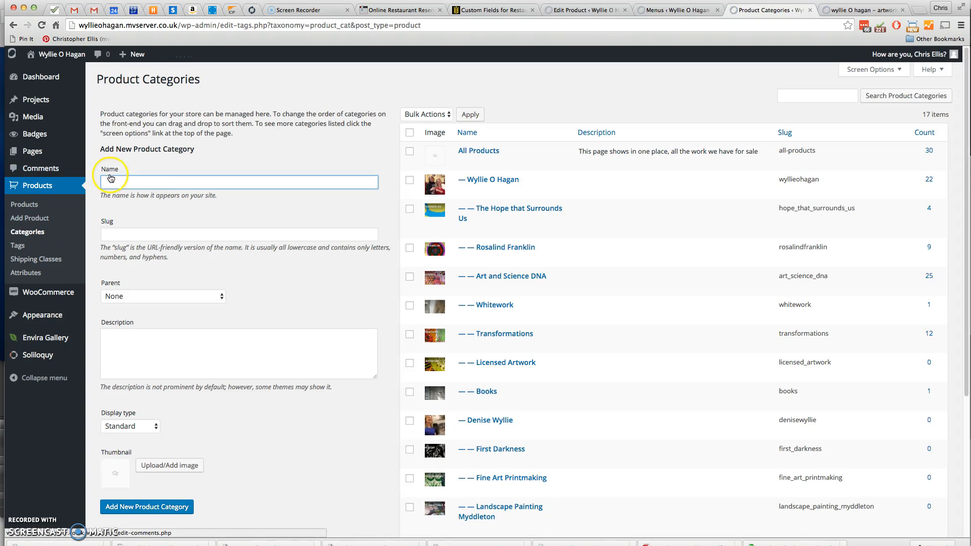
click(239, 182)
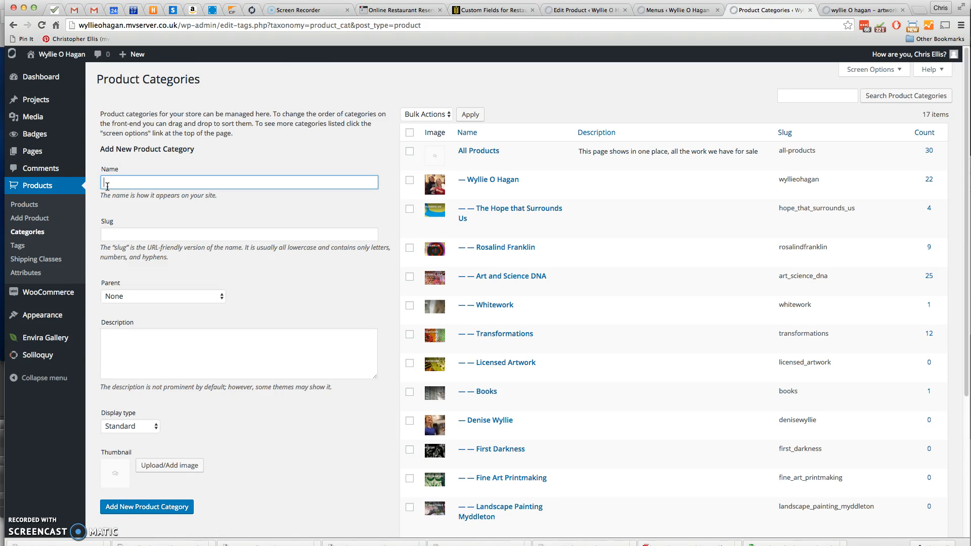
text(Francis Crick)
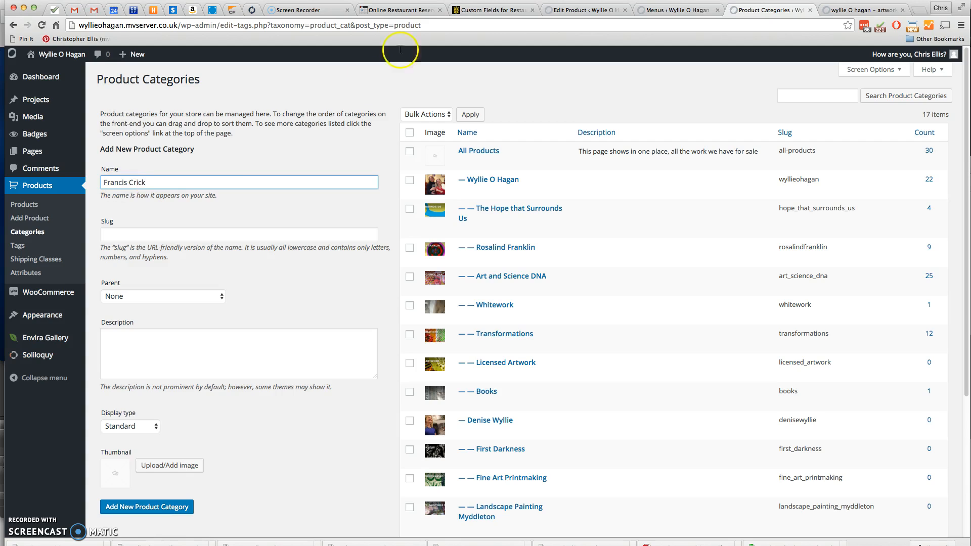
click(238, 234)
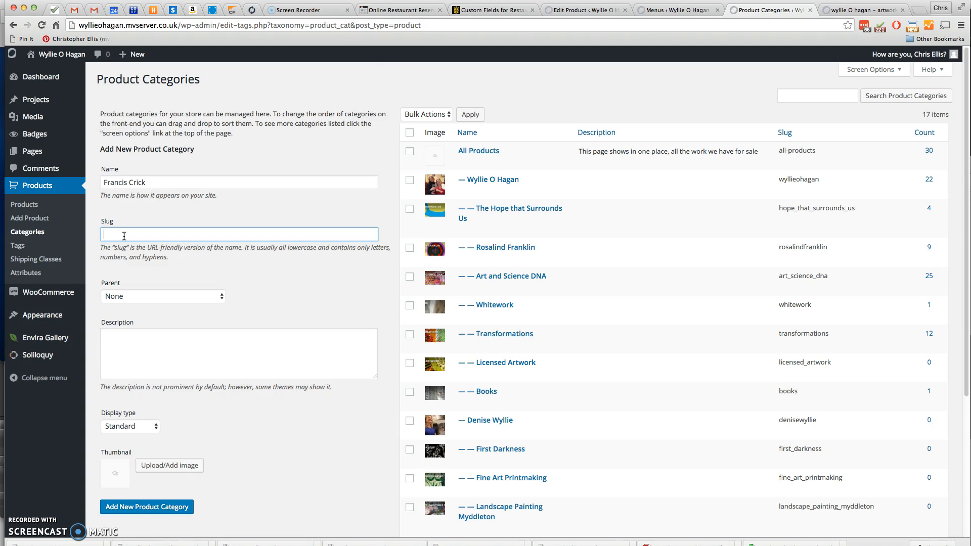
text(francis_crick)
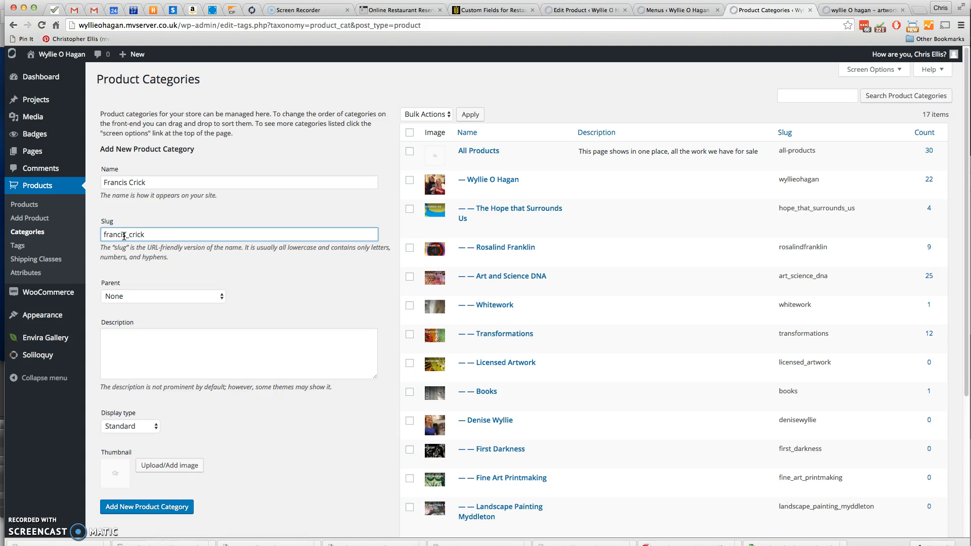
mouse_move(132, 339)
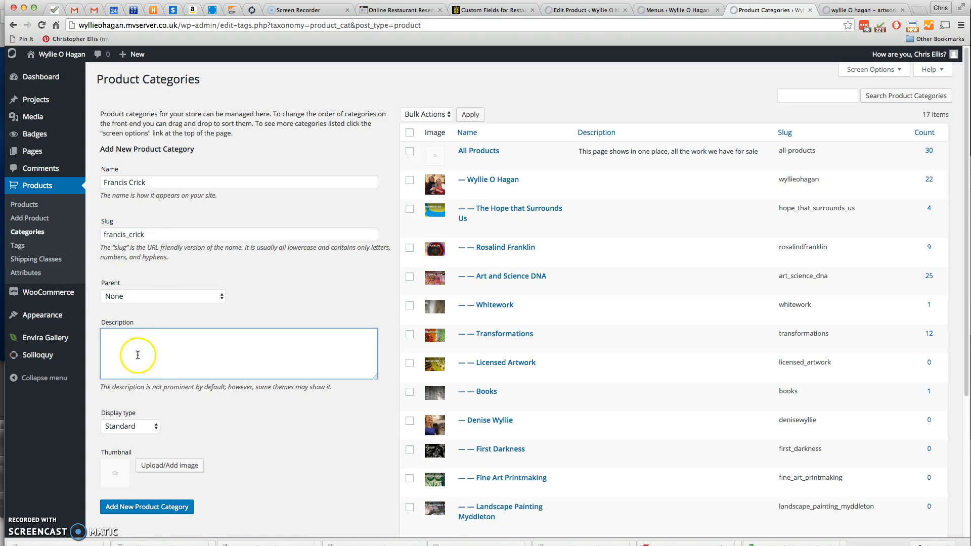
mouse_move(138, 445)
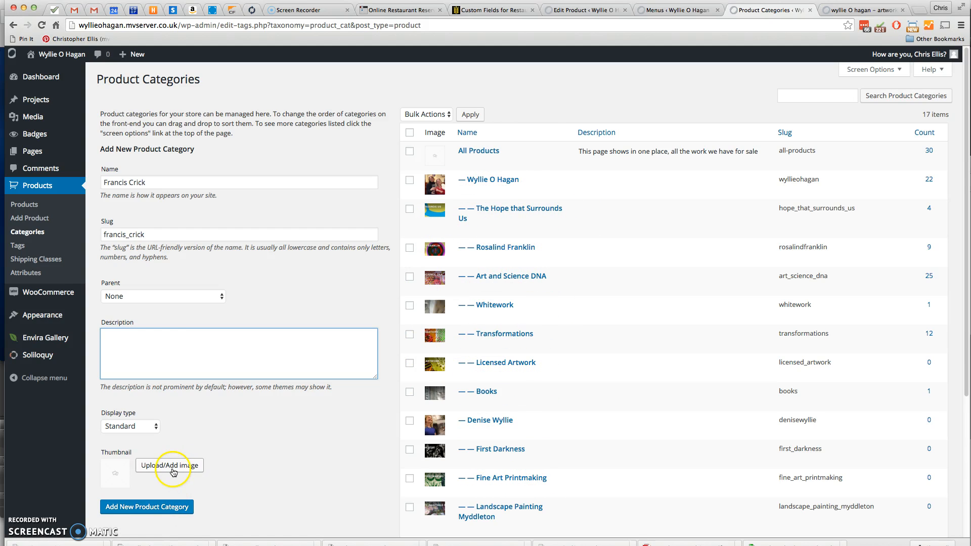
Set the Golden-Light1 image from the Media Library as the category thumbnail.
click(169, 466)
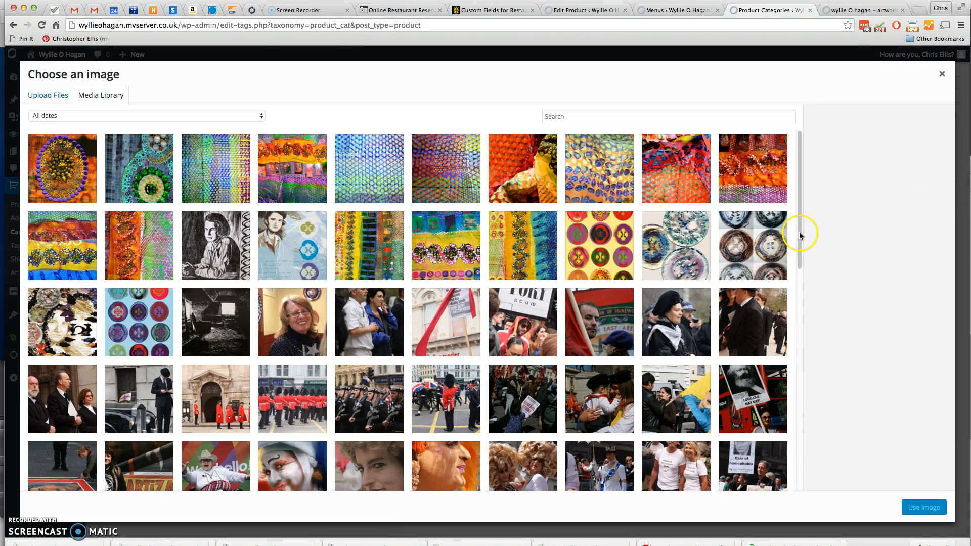
scroll(down, 3)
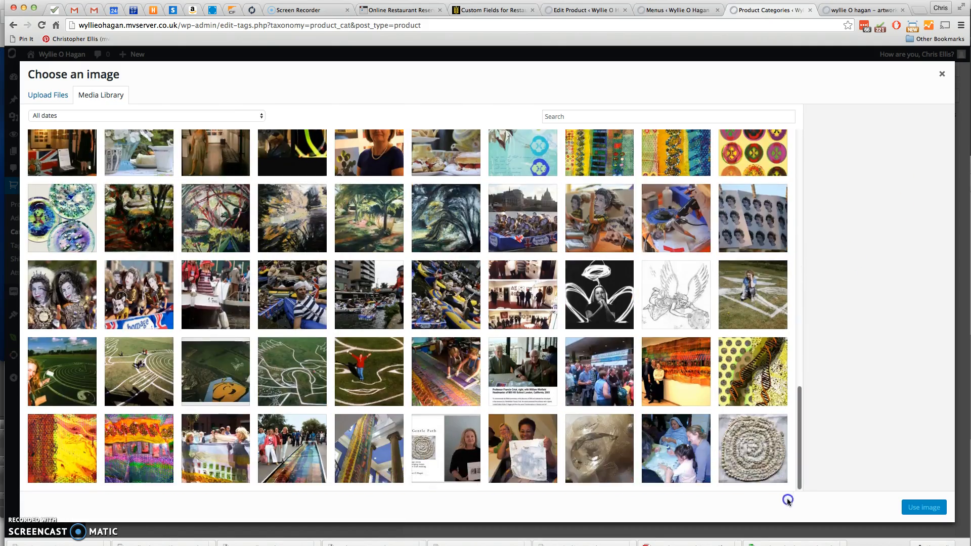
scroll(down, 3)
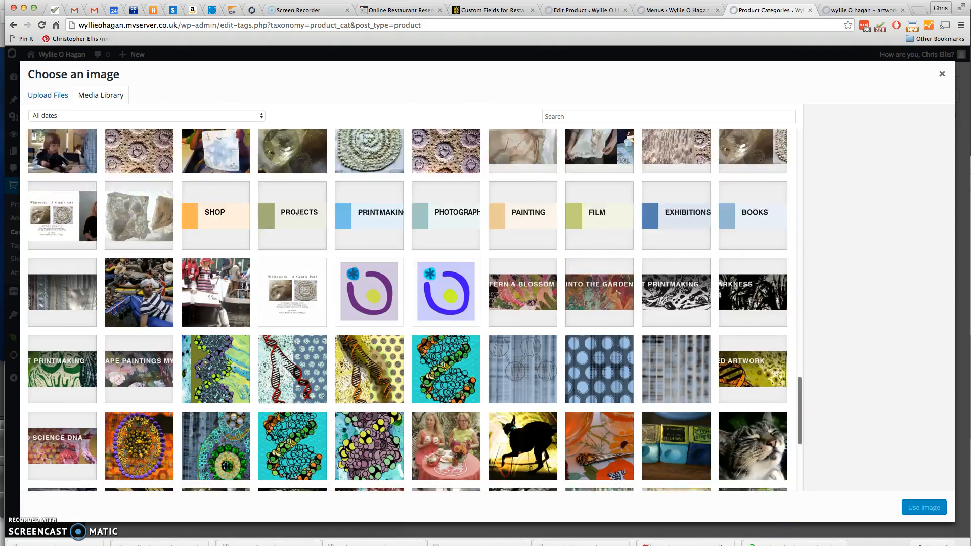
scroll(down, 3)
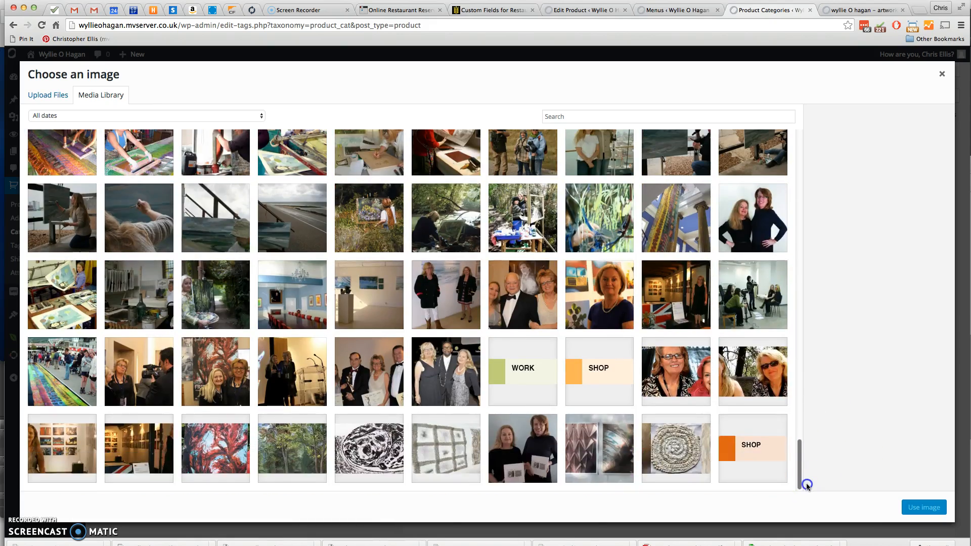
scroll(down, 3)
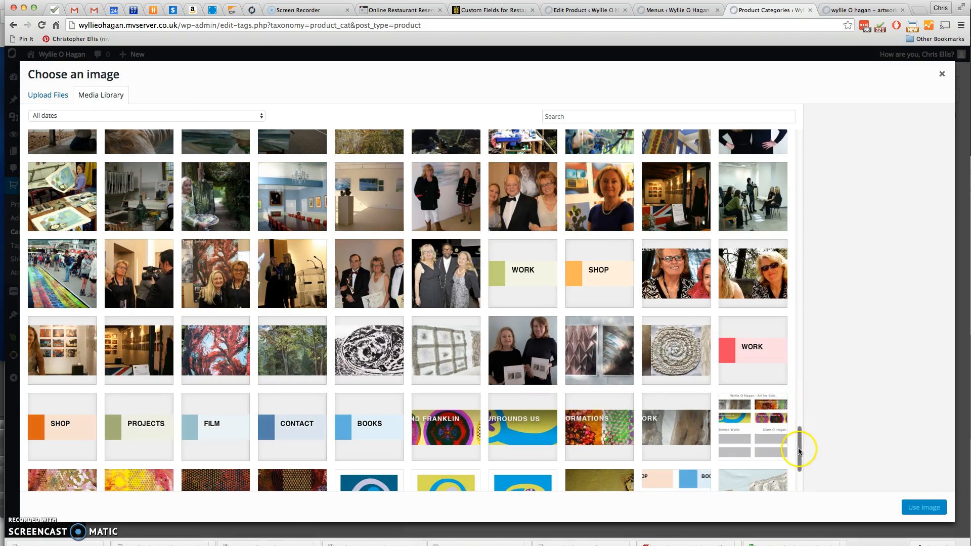
click(291, 371)
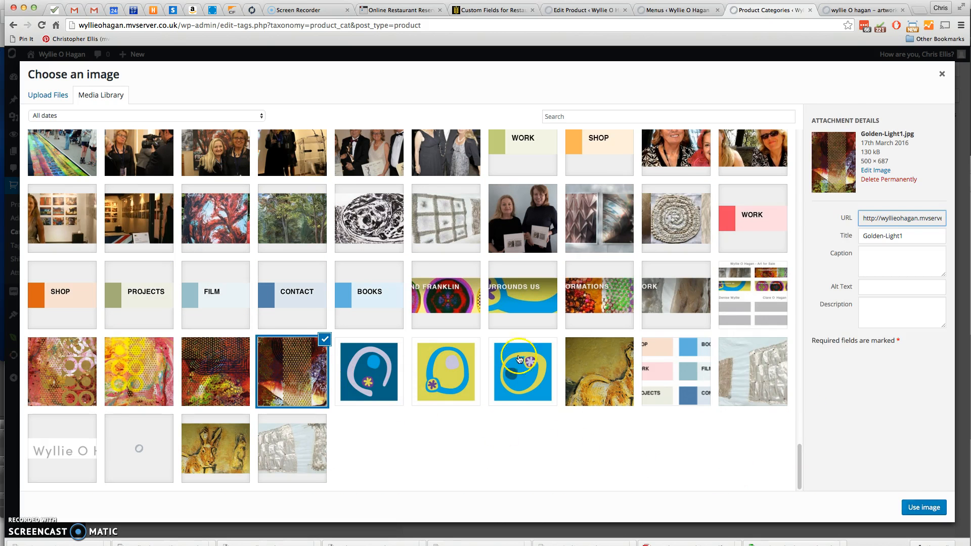
click(923, 507)
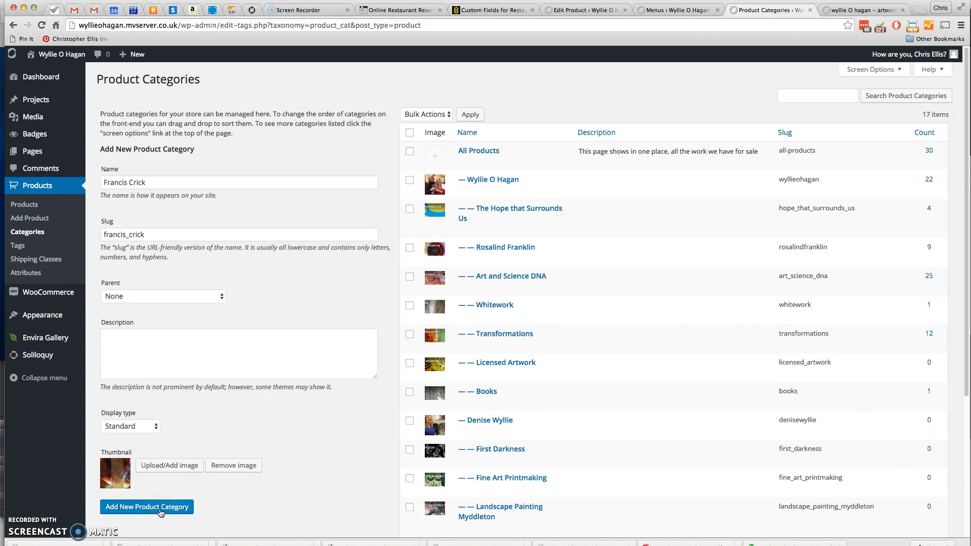
click(146, 507)
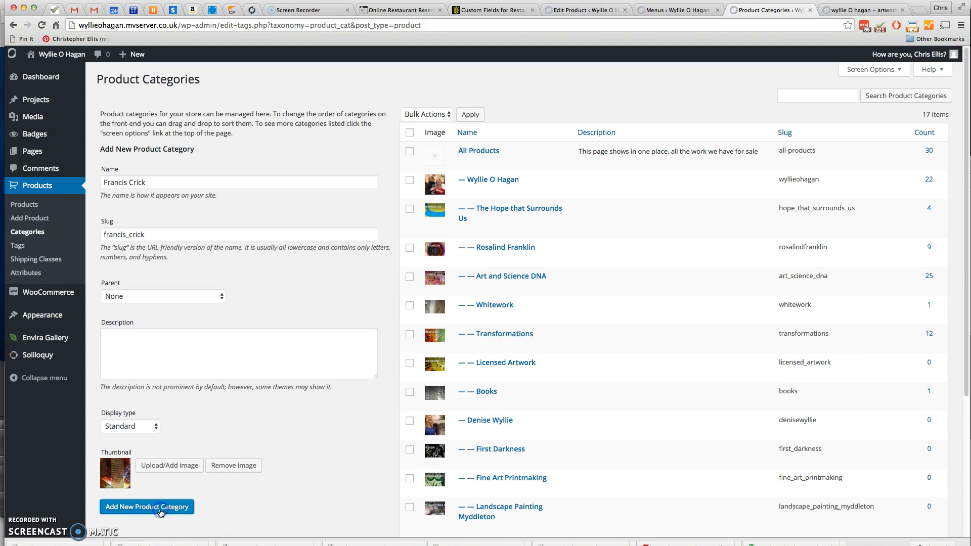
click(146, 507)
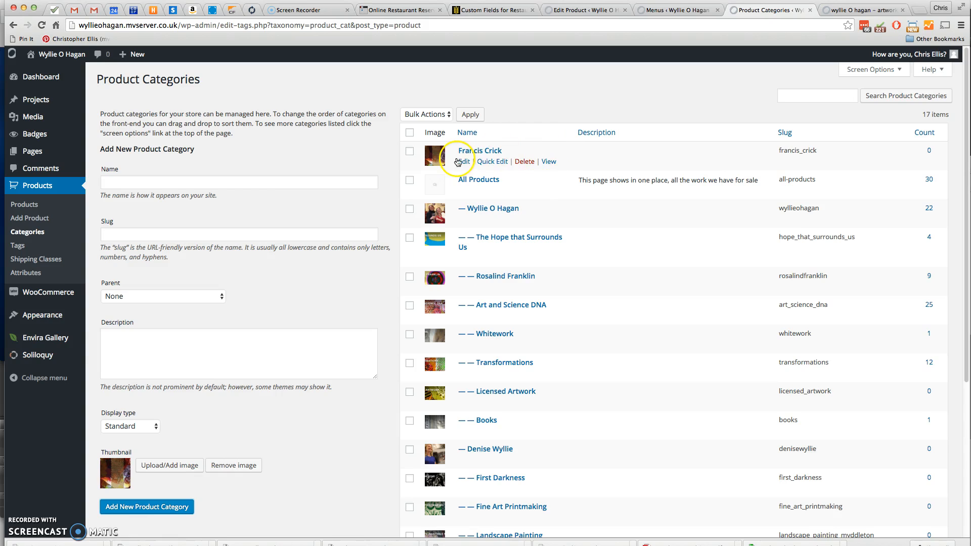
mouse_move(582, 154)
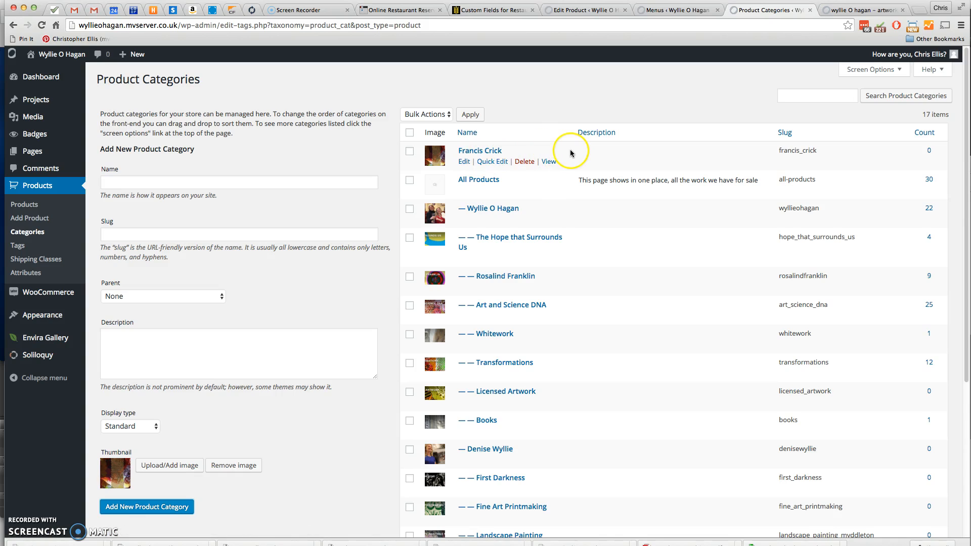
mouse_move(575, 155)
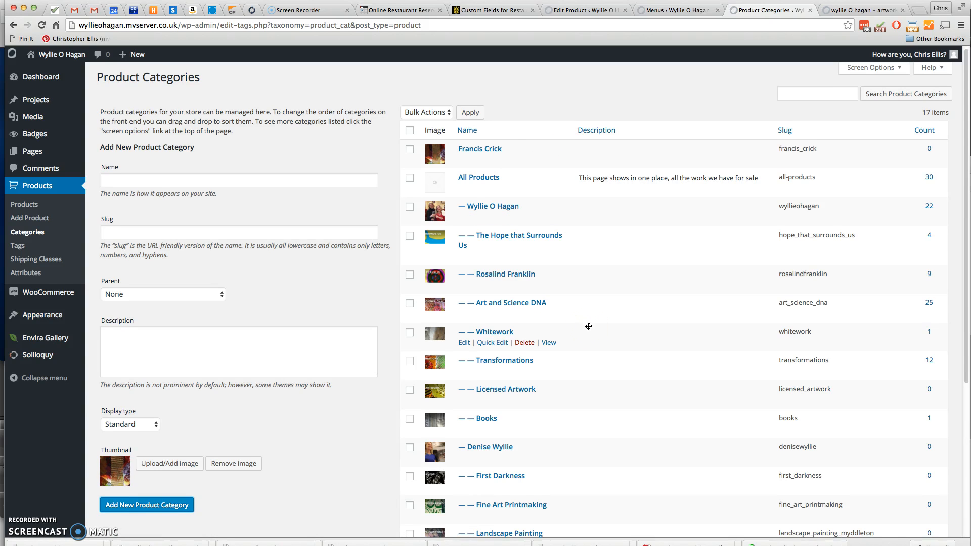
scroll(down, 3)
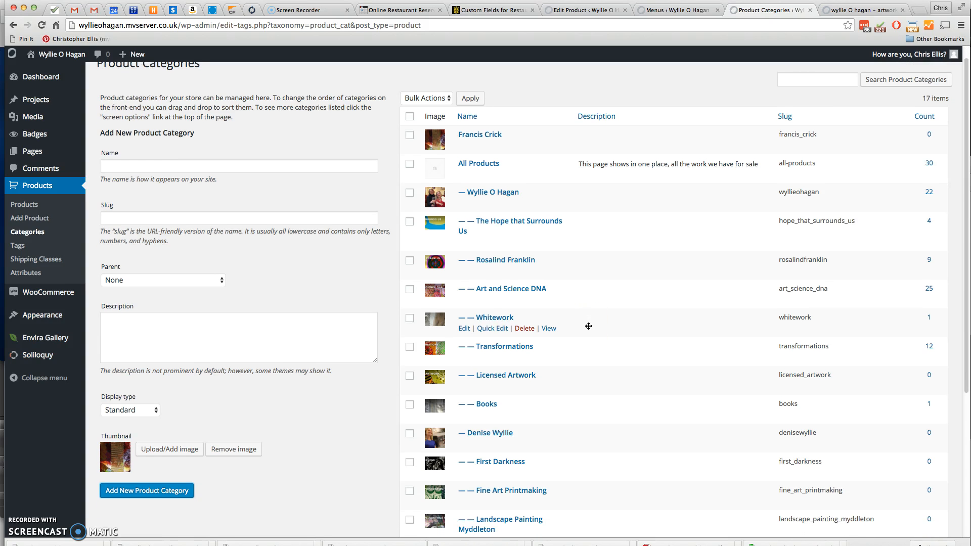
mouse_move(609, 295)
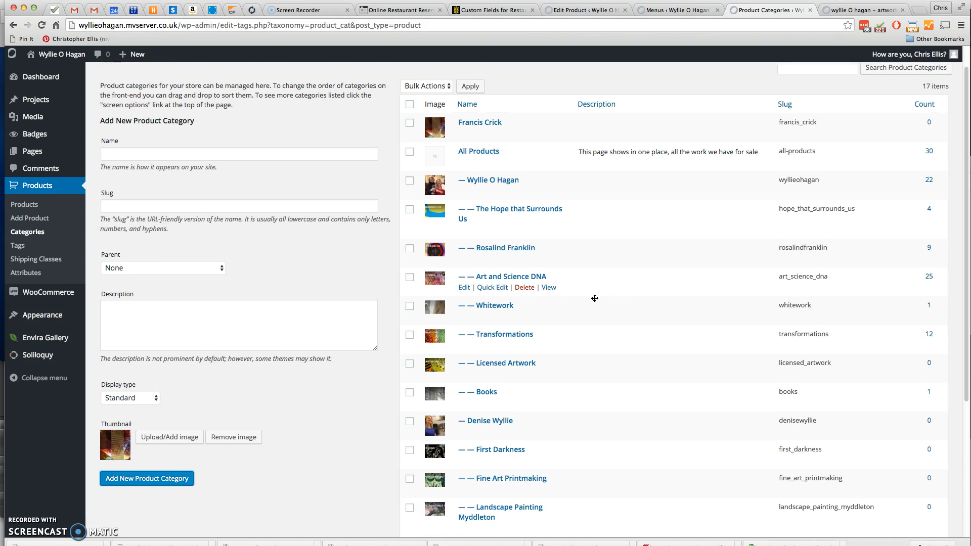
scroll(down, 3)
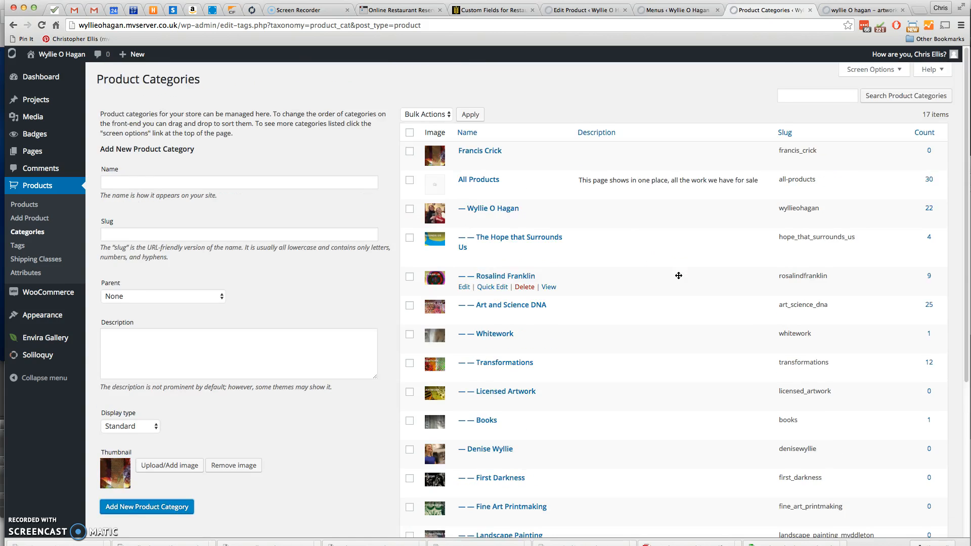
scroll(down, 3)
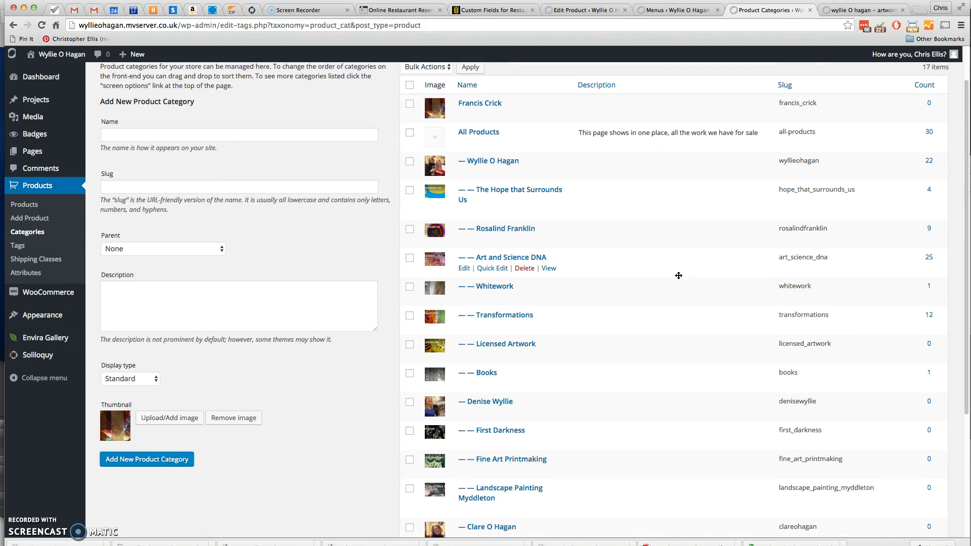
scroll(down, 3)
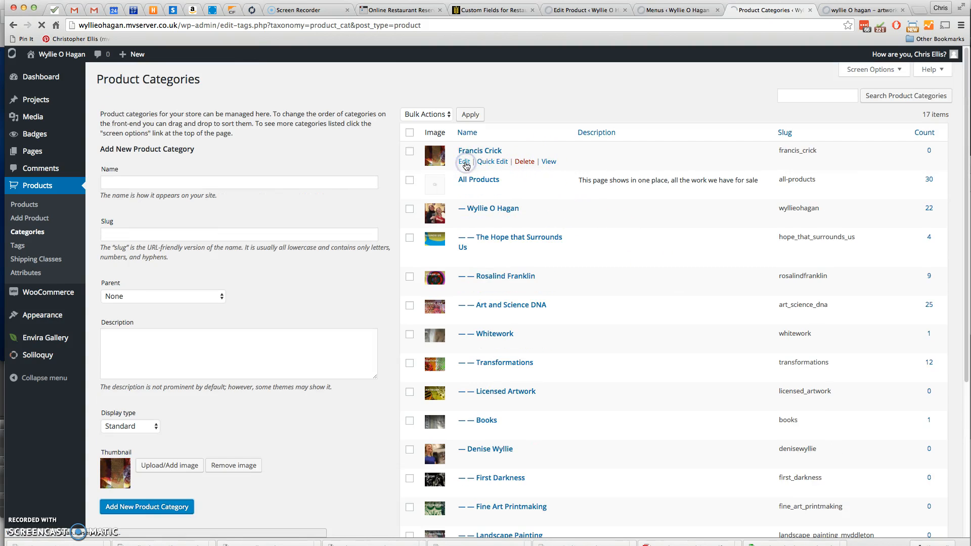
Edit Francis Crick to have Wyllie O Hagan as its parent category and update it.
click(464, 161)
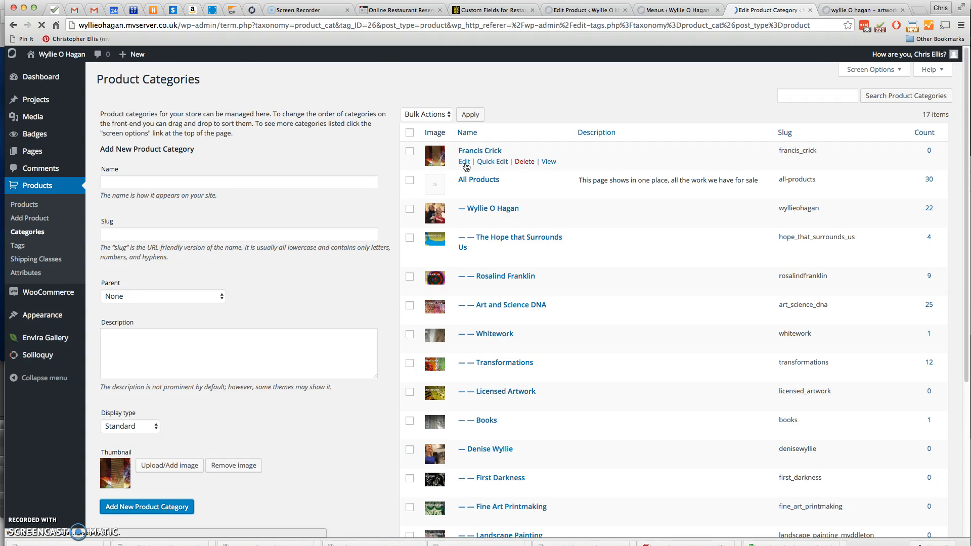
click(463, 161)
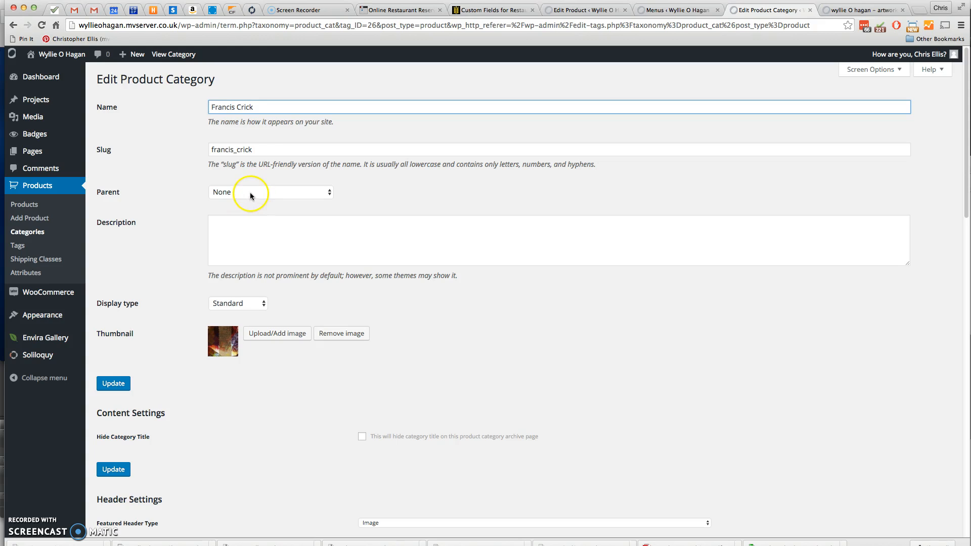
click(270, 192)
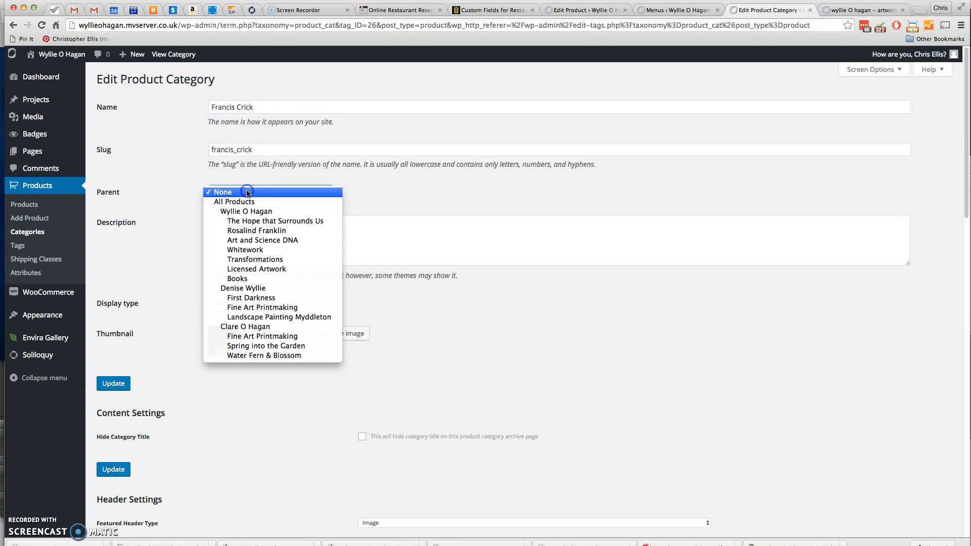
mouse_move(246, 212)
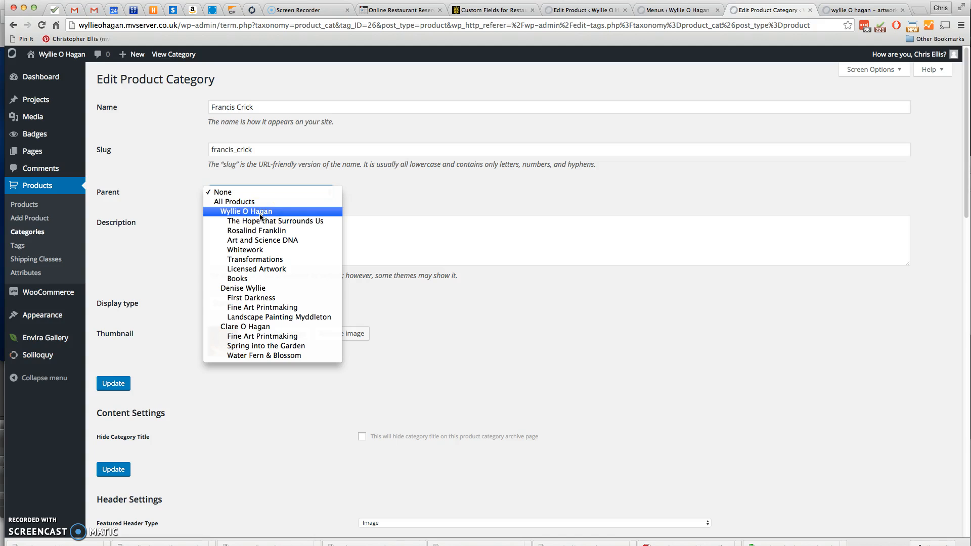
click(245, 212)
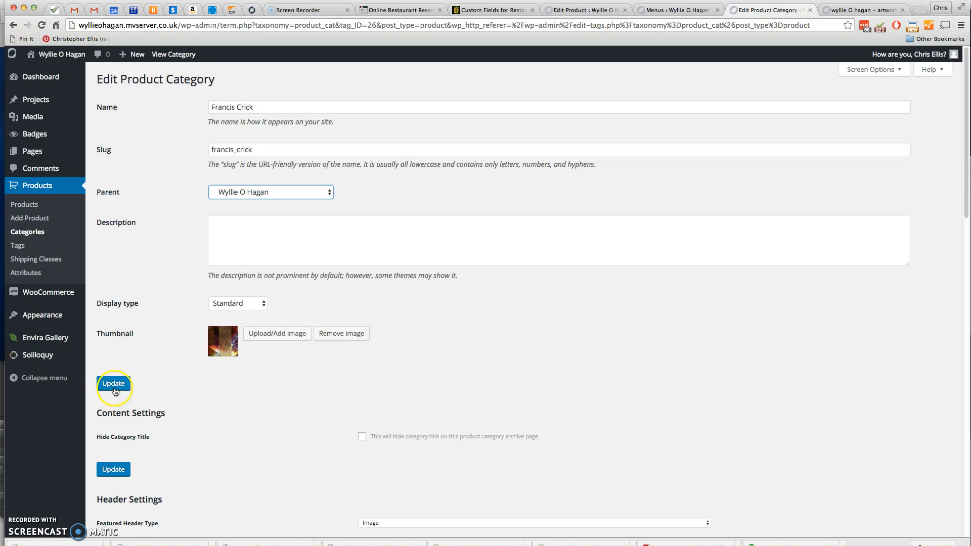
click(114, 383)
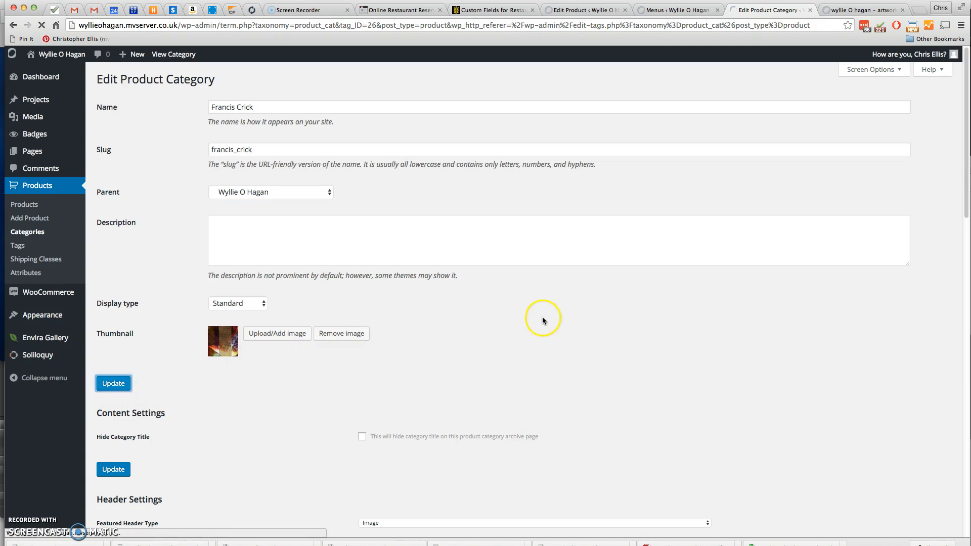
click(113, 383)
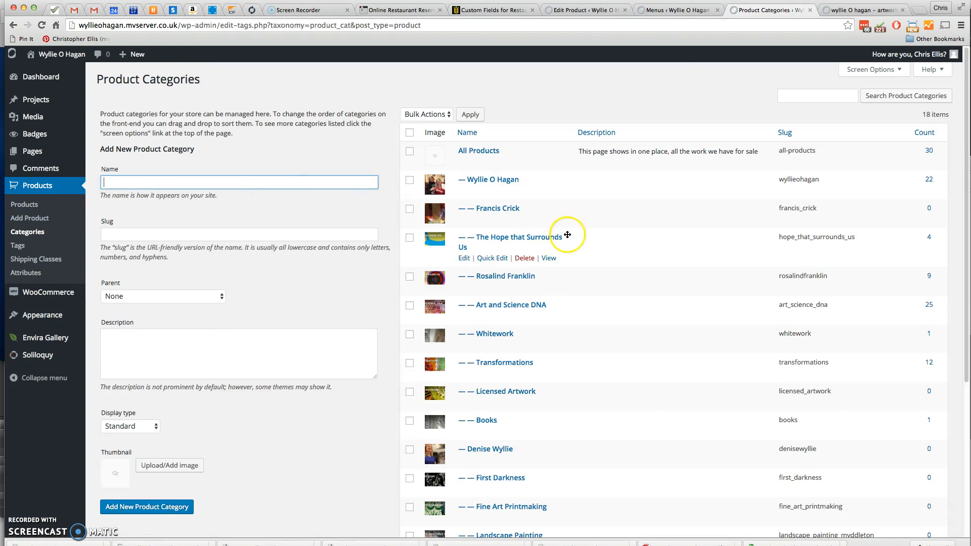
mouse_move(525, 210)
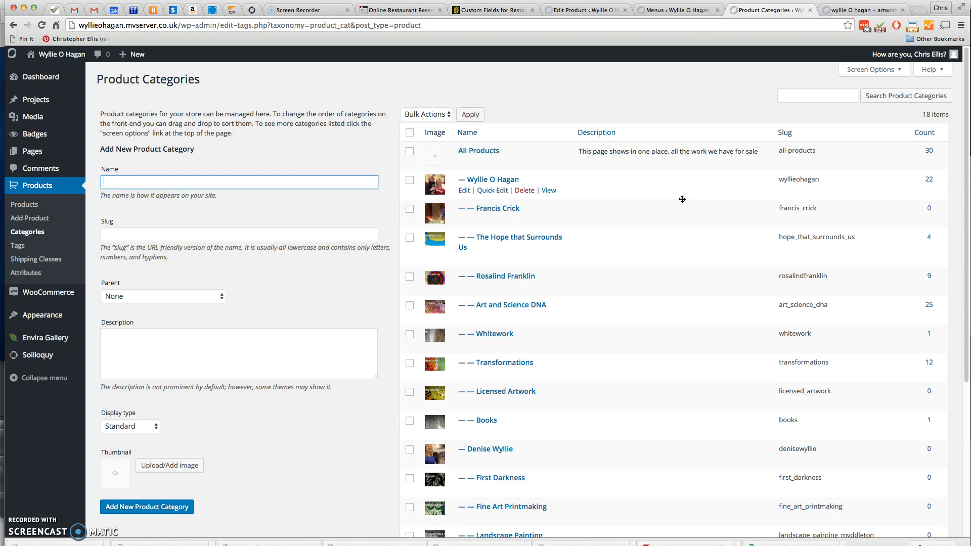
mouse_move(692, 200)
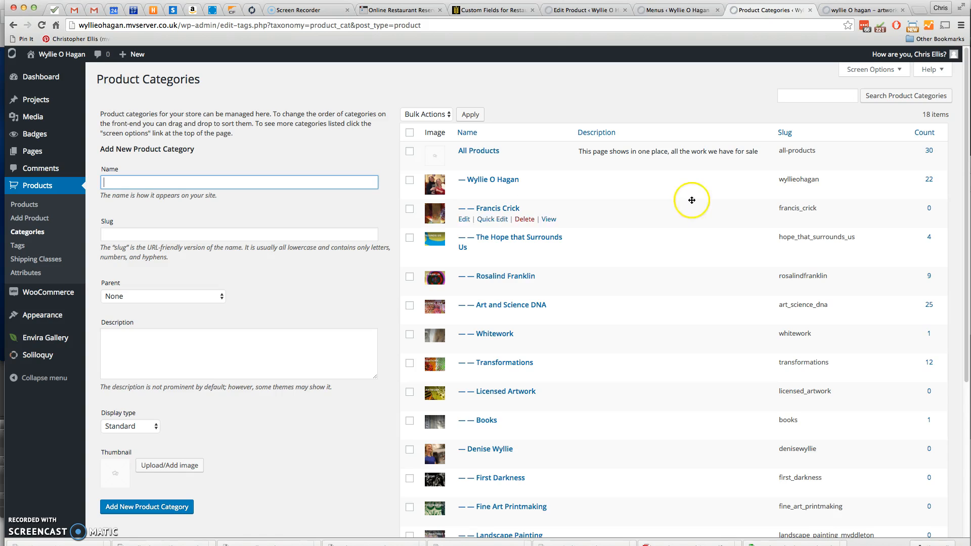